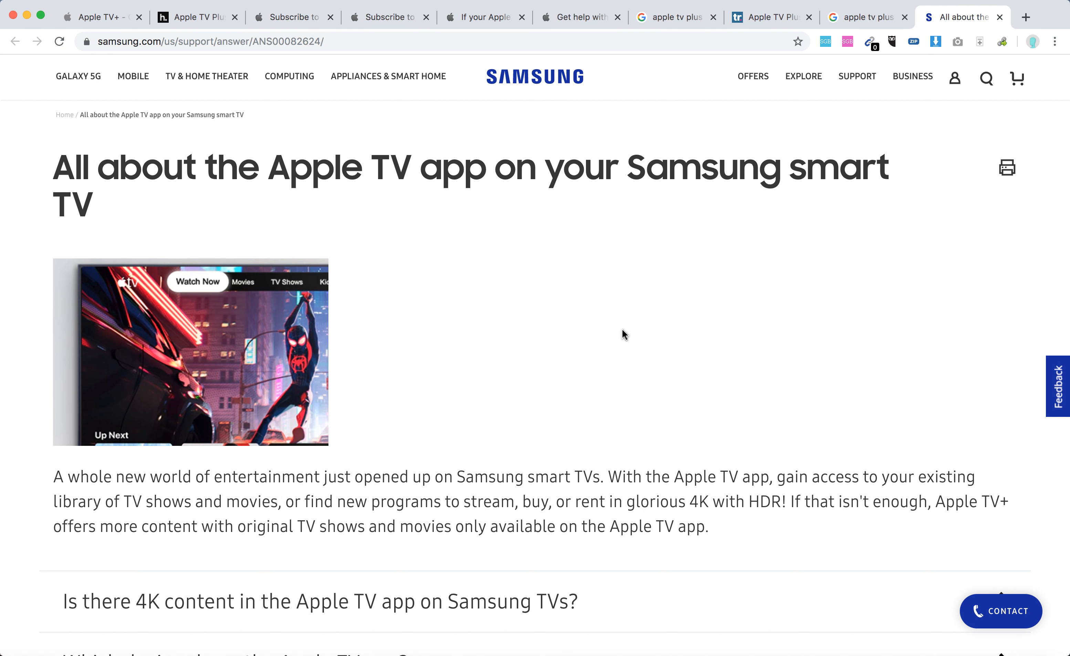
Expand the 'Is there 4K content in the Apple TV app on Samsung TVs?' answer
scroll(down, 3)
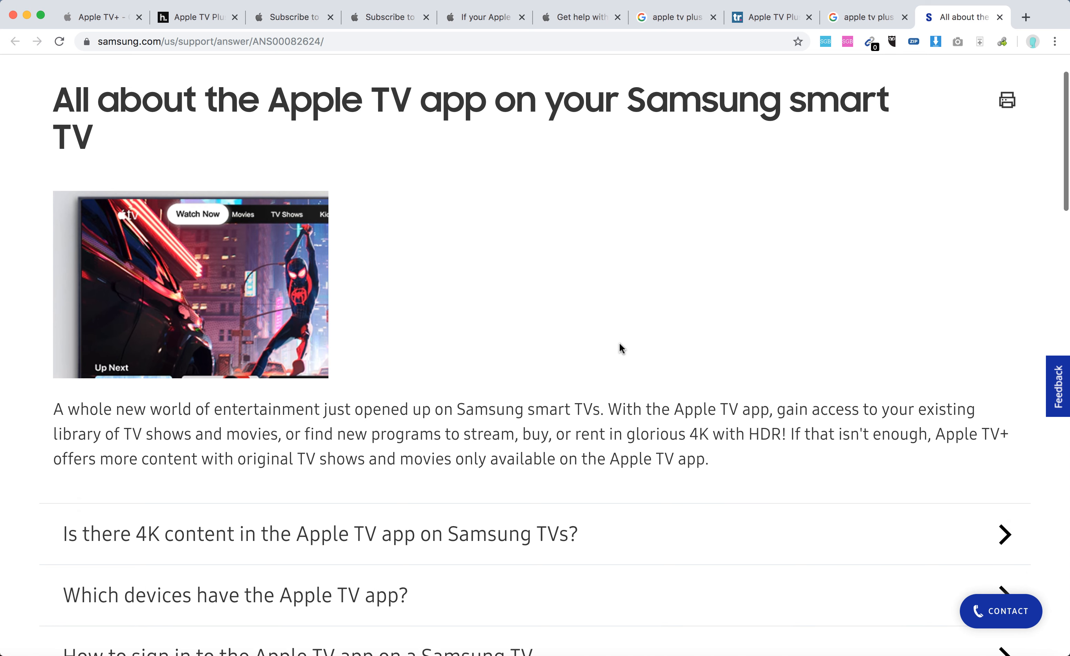
scroll(down, 3)
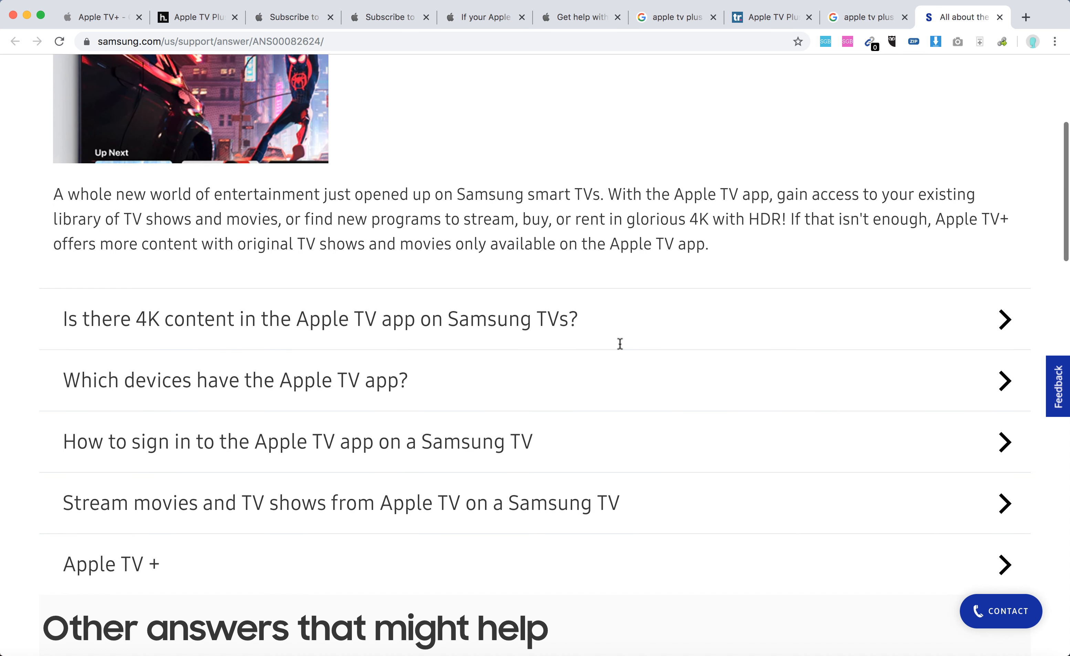
mouse_move(621, 349)
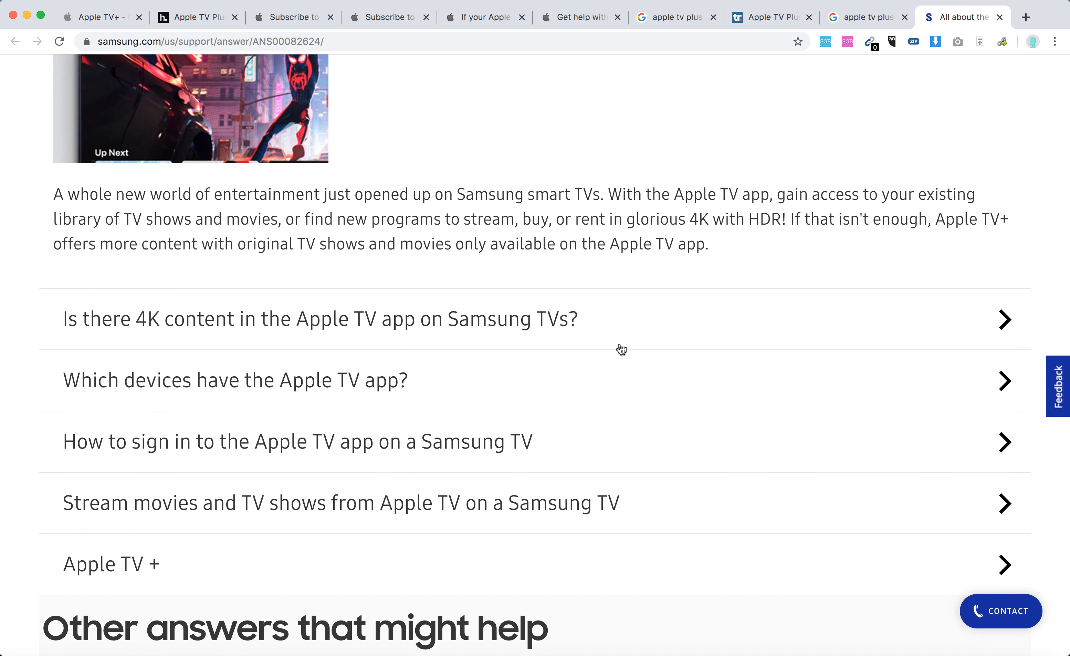
mouse_move(557, 339)
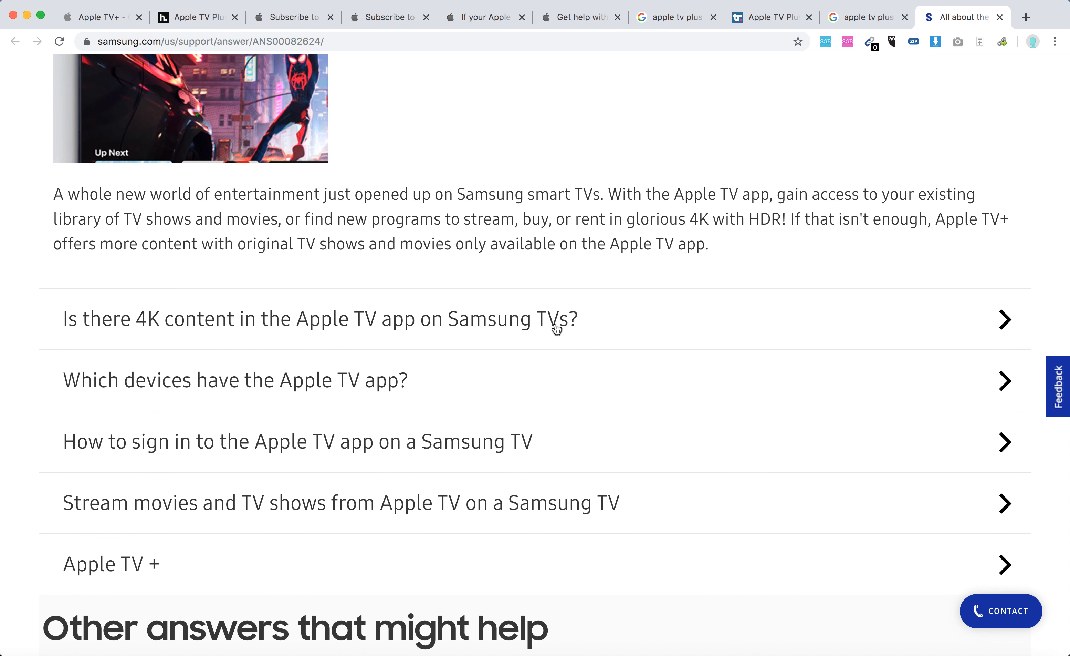
mouse_move(526, 326)
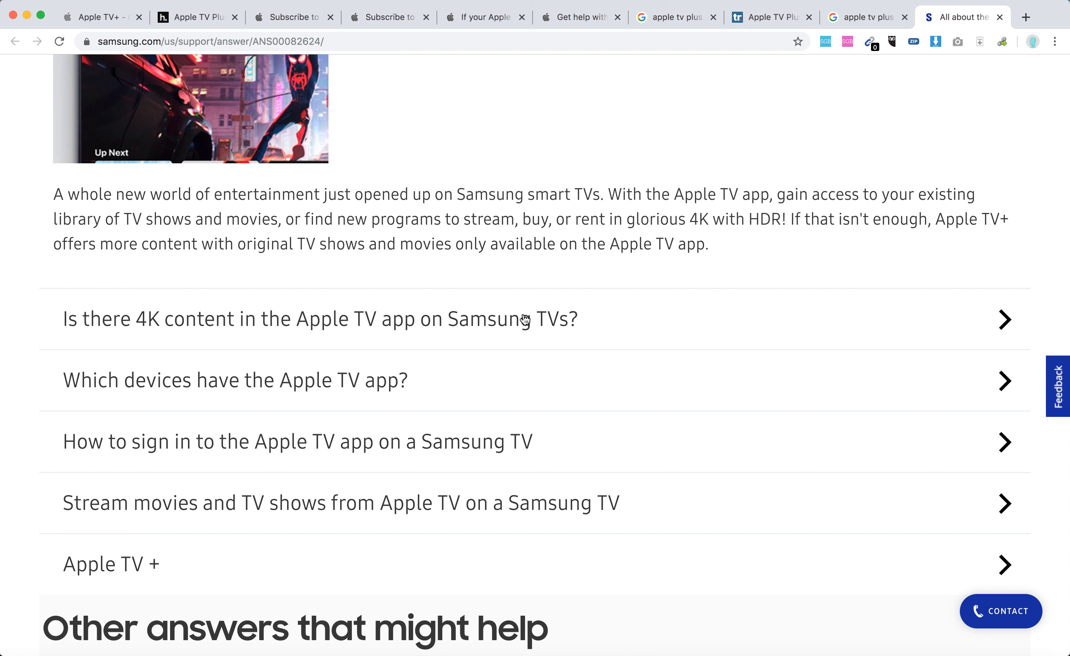
mouse_move(605, 325)
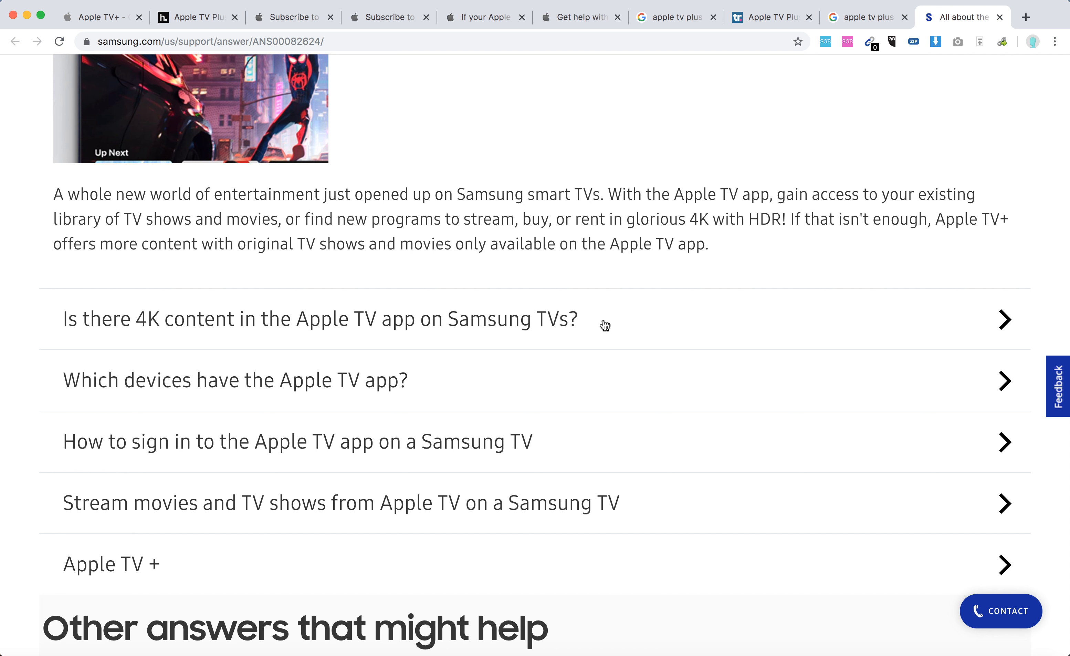
click(318, 318)
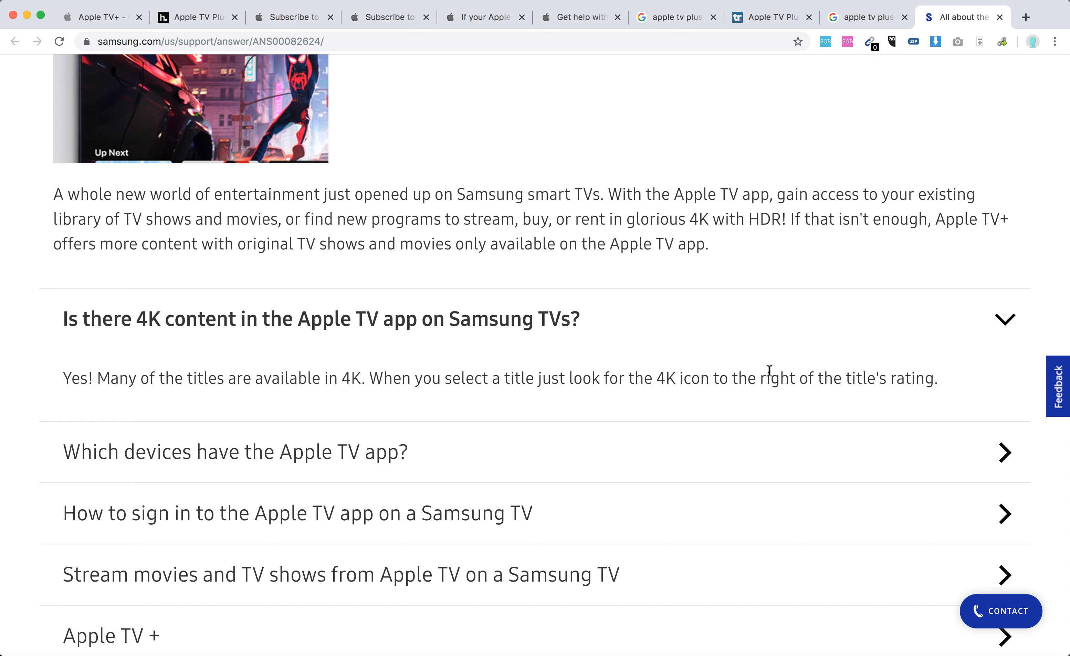
scroll(down, 3)
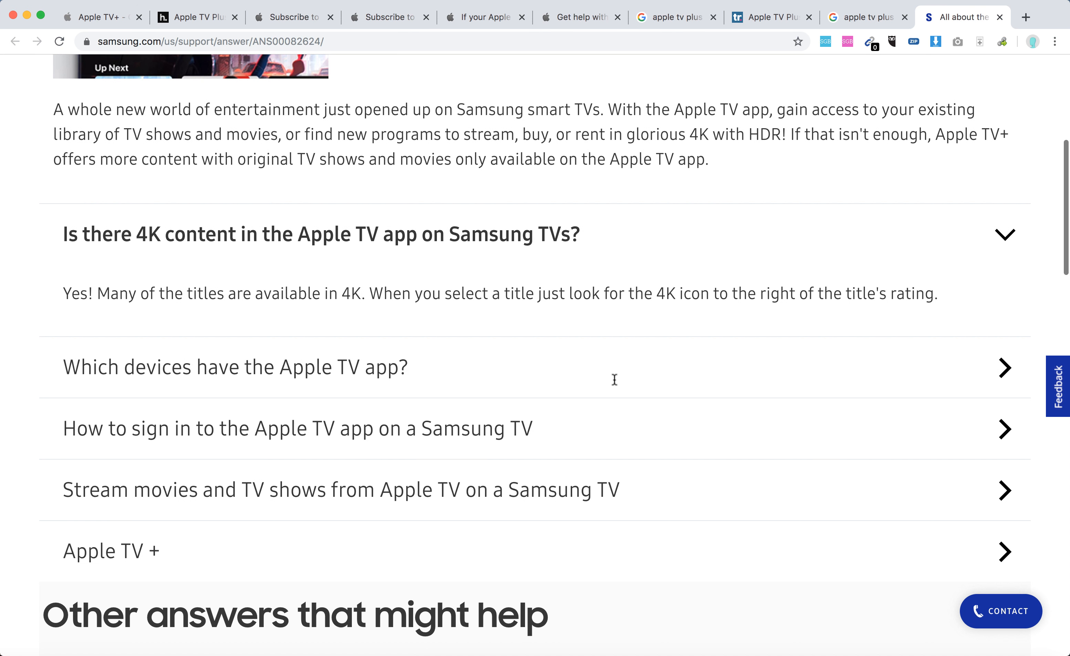
mouse_move(401, 372)
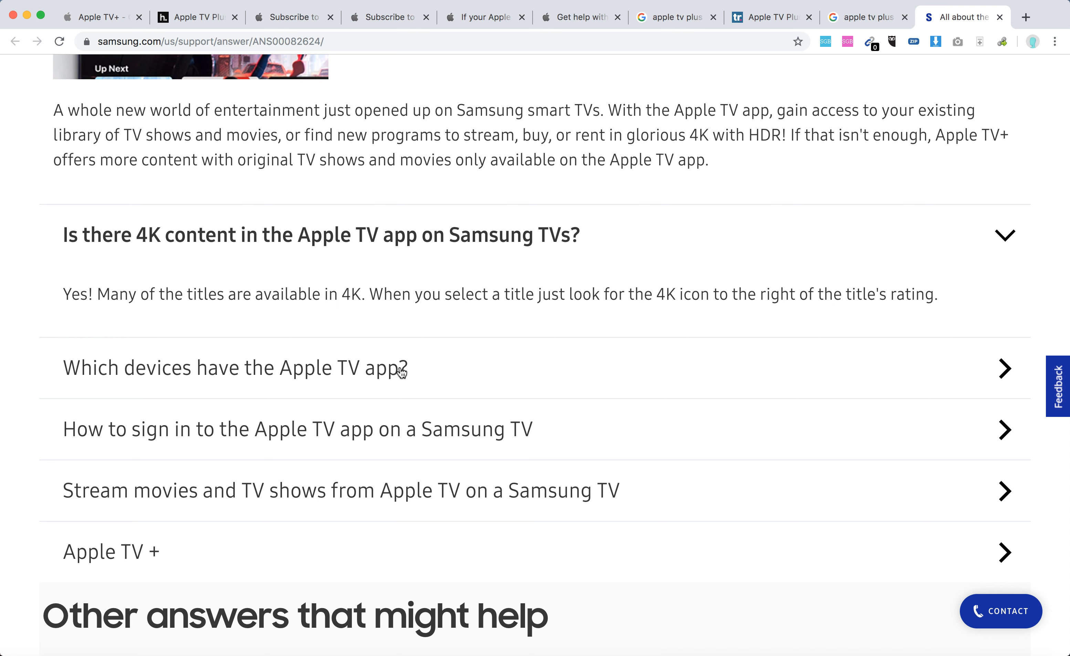
Expand the 'Which devices have the Apple TV app?' answer and read its device list
click(234, 367)
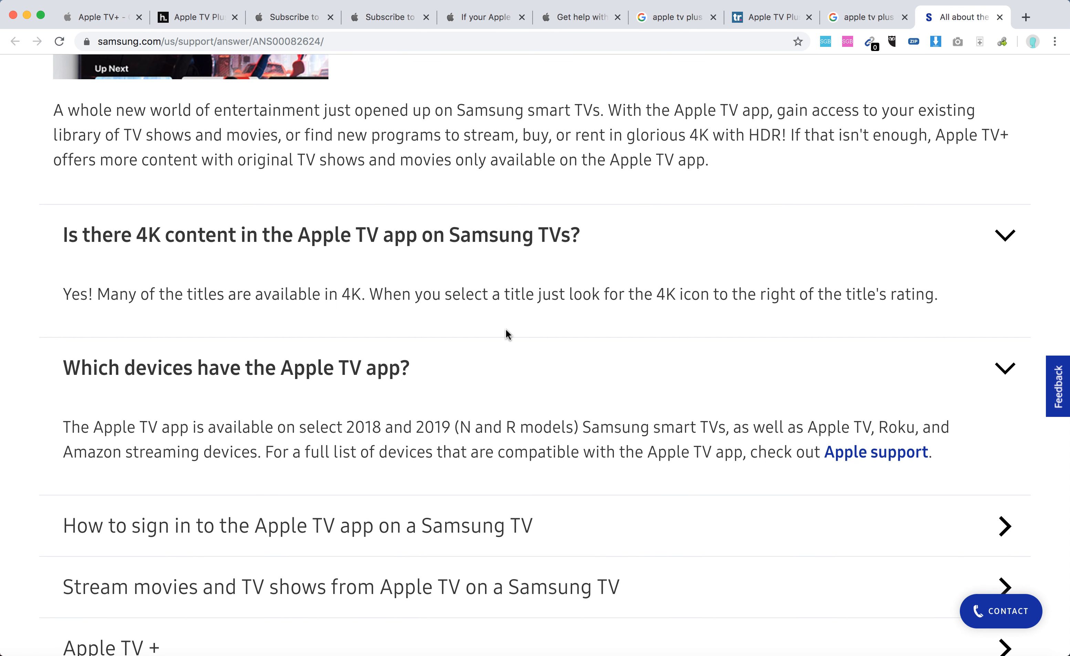
mouse_move(535, 356)
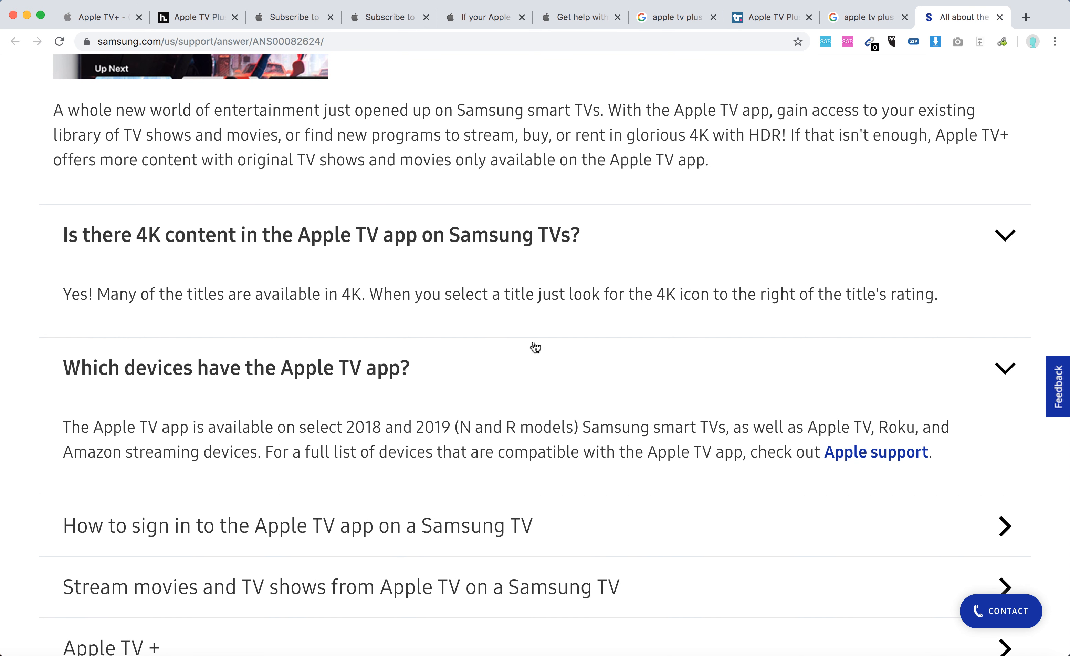
mouse_move(491, 396)
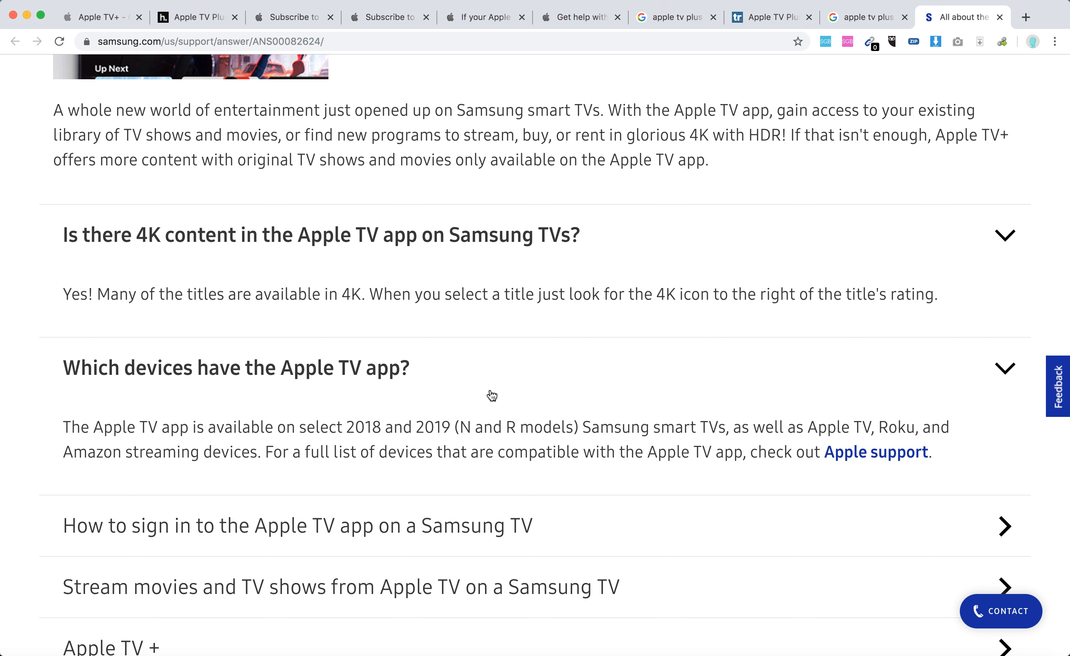
mouse_move(562, 390)
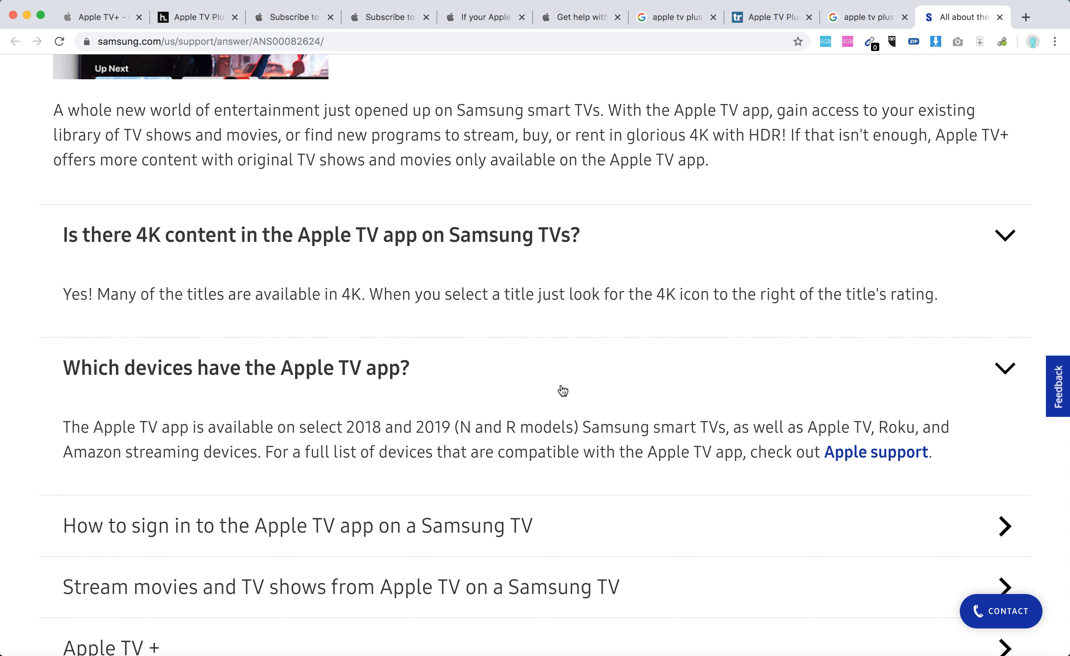
mouse_move(679, 366)
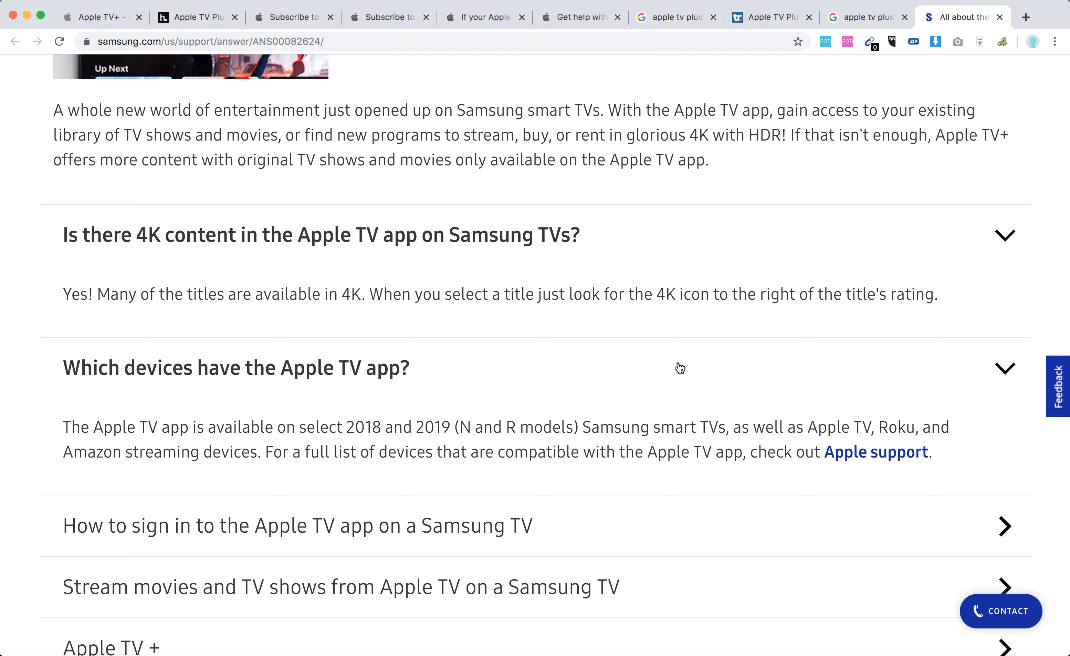
scroll(down, 3)
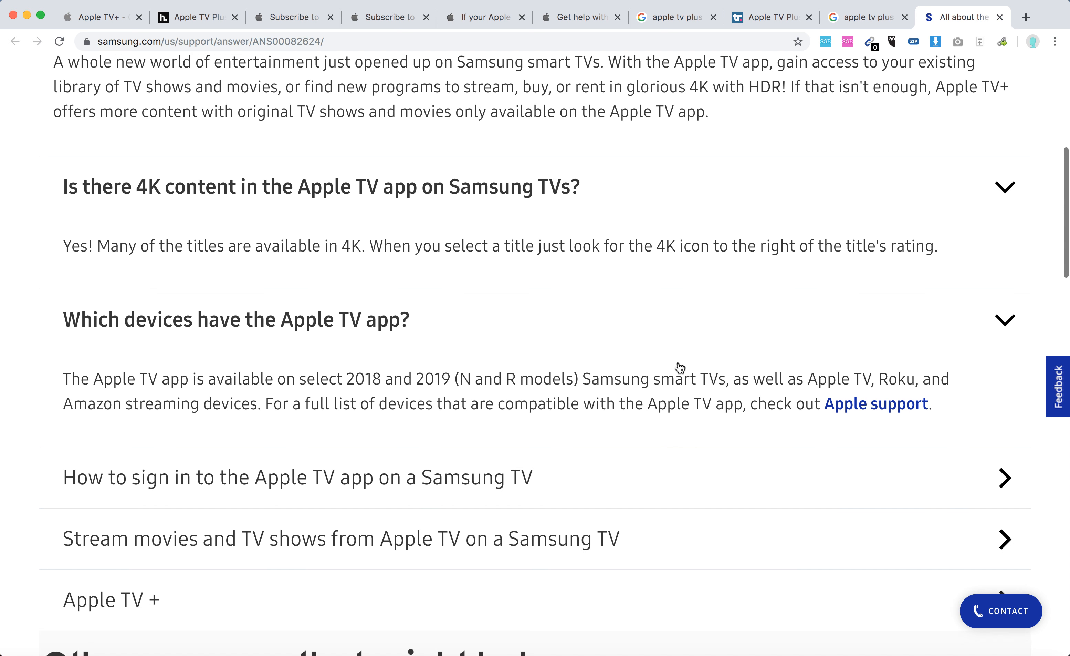
scroll(down, 3)
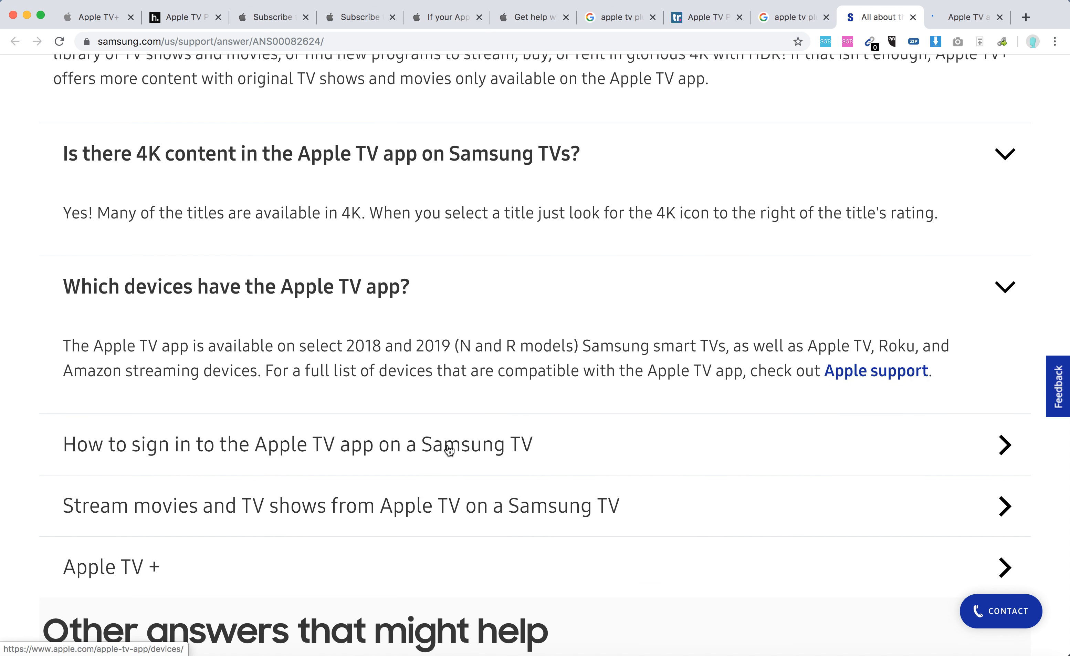
Expand 'How to sign in to the Apple TV app on a Samsung TV' and scroll through its steps
click(292, 443)
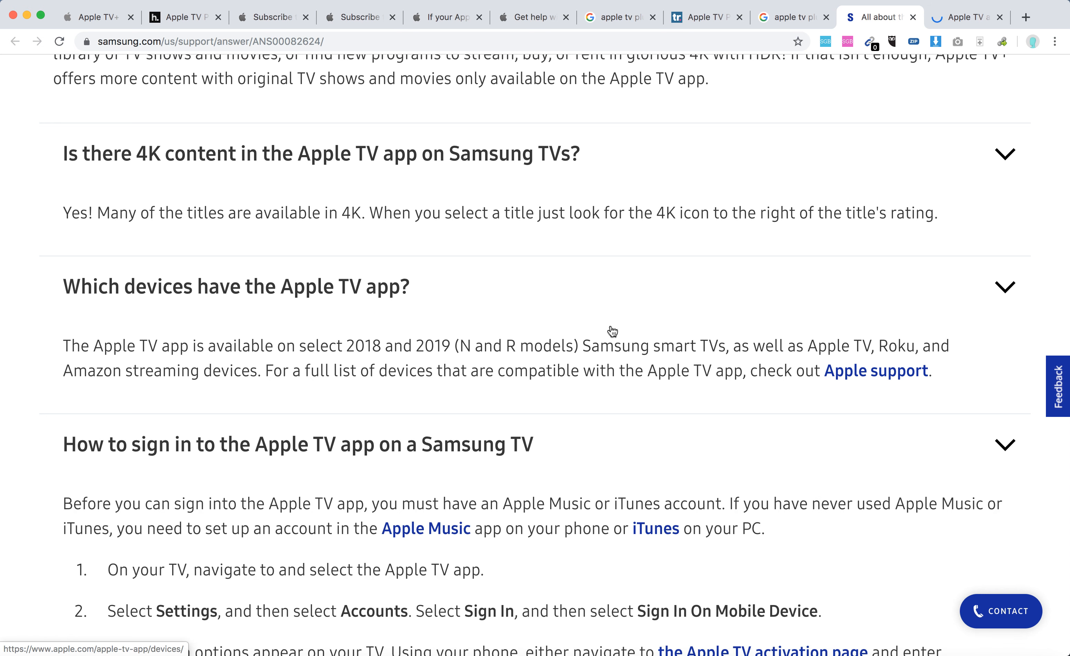
scroll(down, 3)
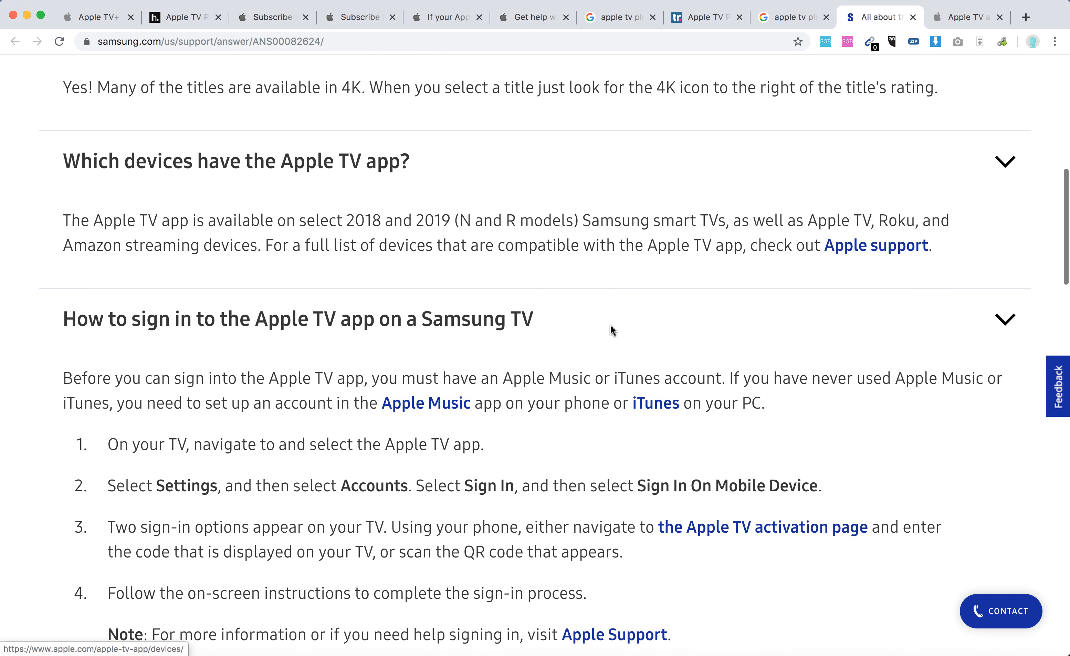
mouse_move(612, 400)
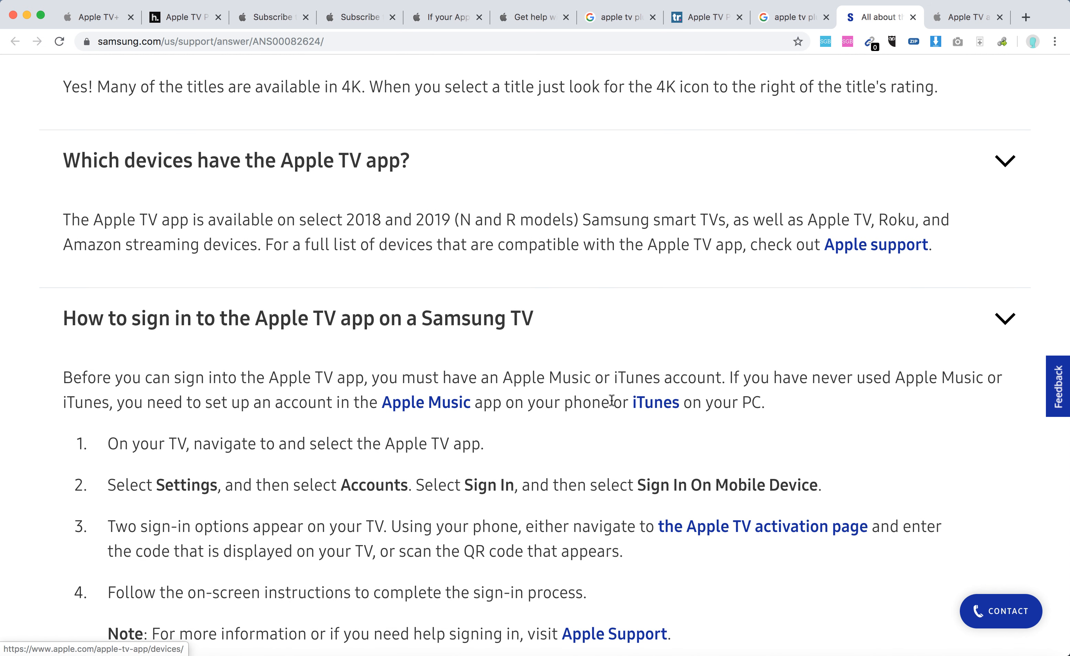
mouse_move(611, 395)
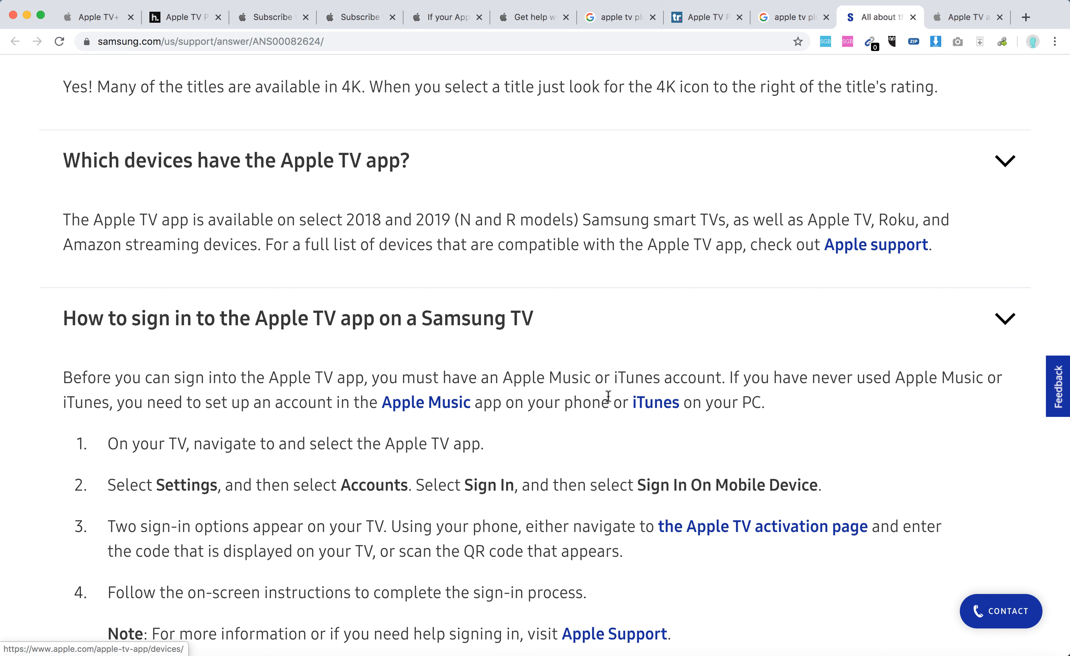
mouse_move(577, 397)
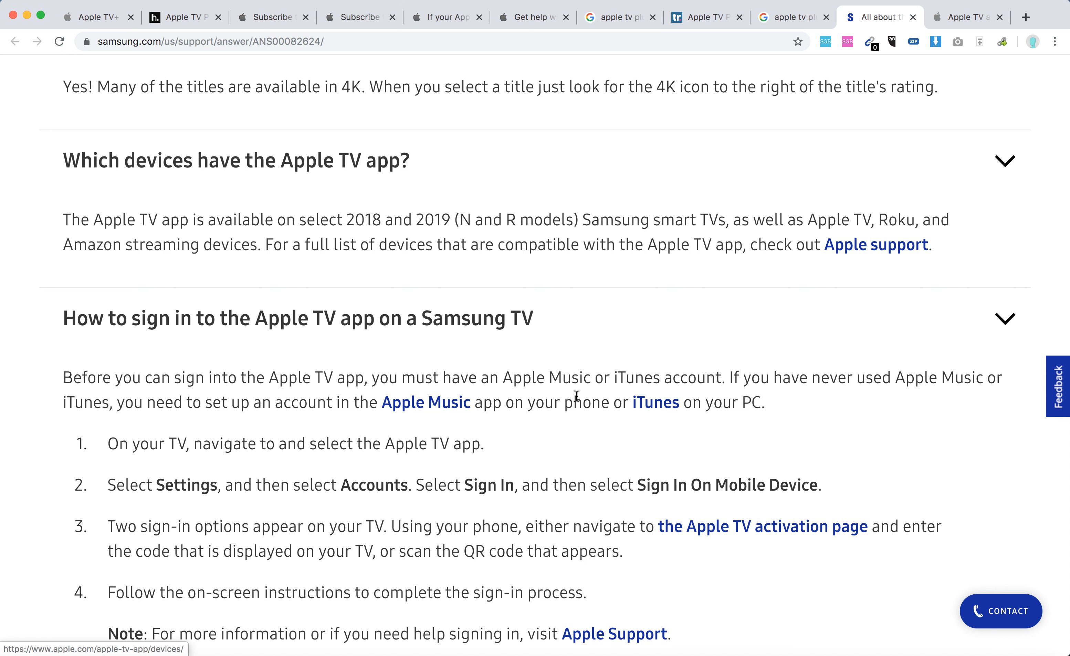
mouse_move(562, 395)
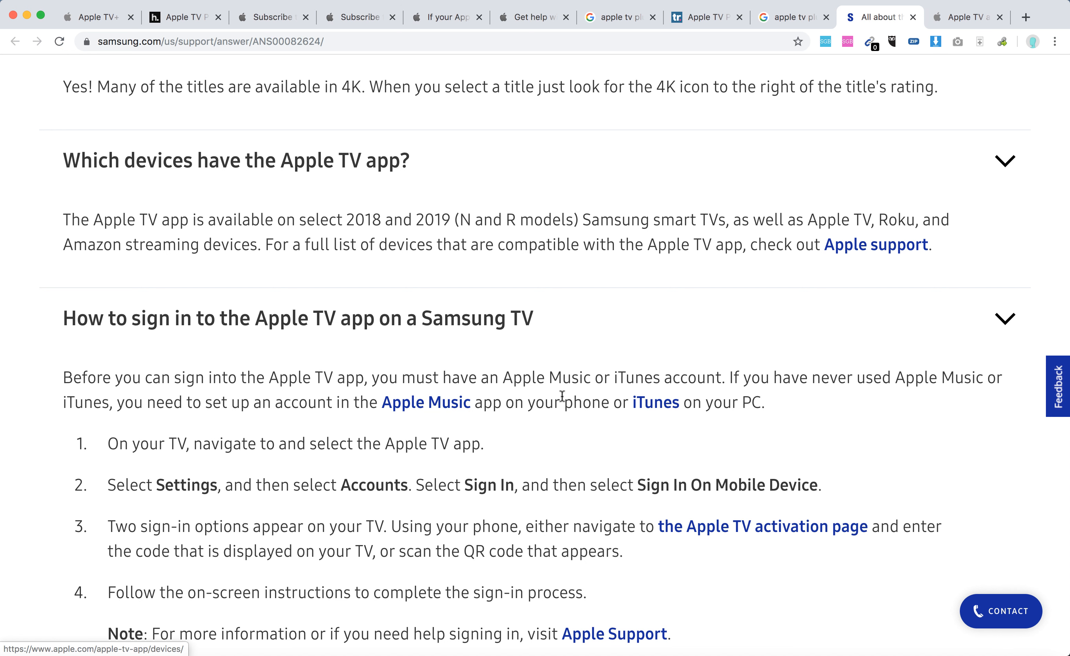
scroll(down, 3)
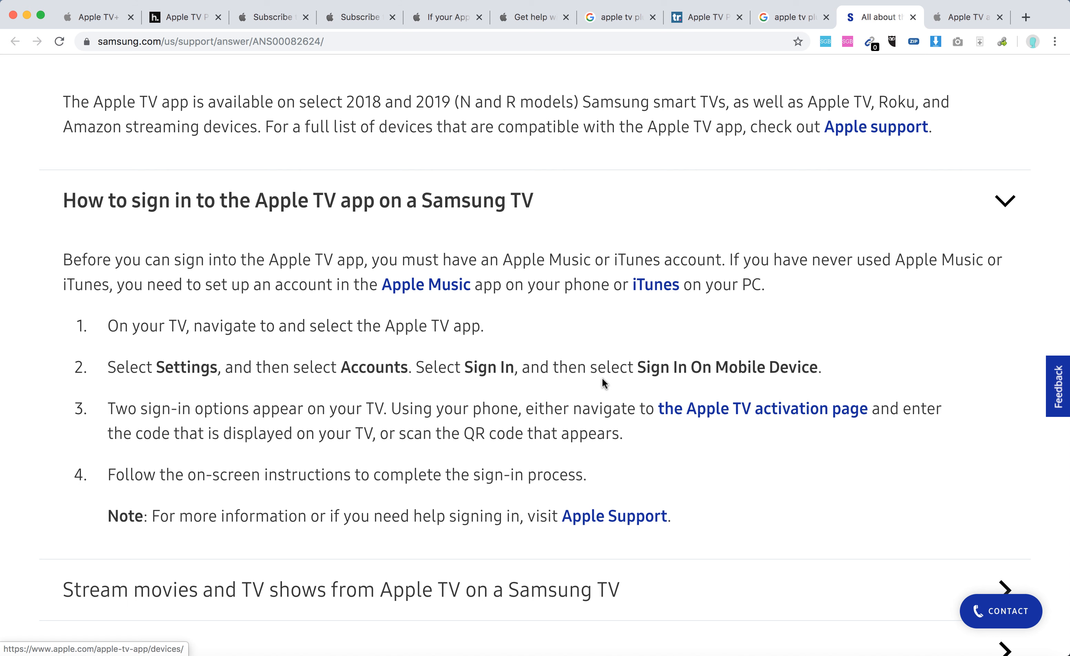
scroll(down, 3)
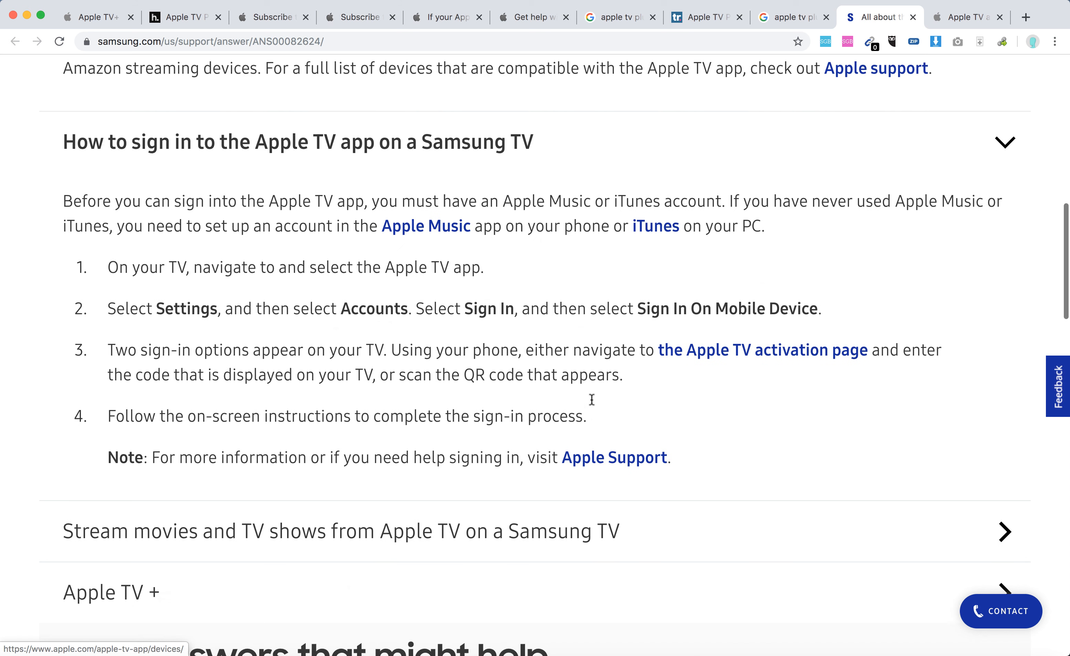
scroll(down, 3)
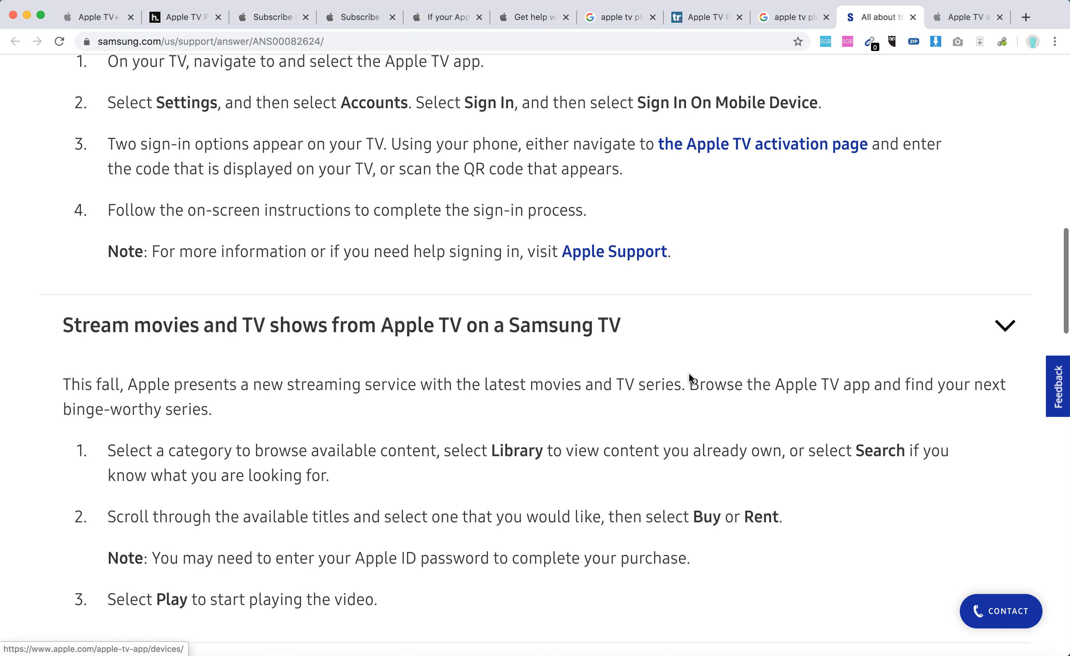
Scroll down through the streaming movies and TV shows answer toward the Apple TV+ section
scroll(down, 3)
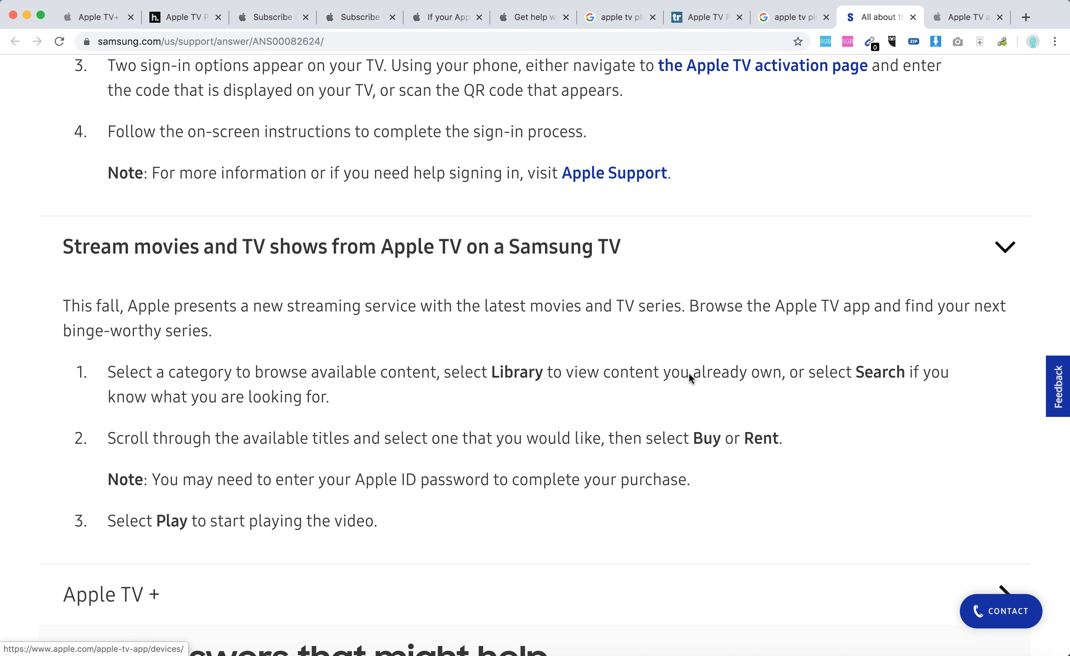
mouse_move(690, 374)
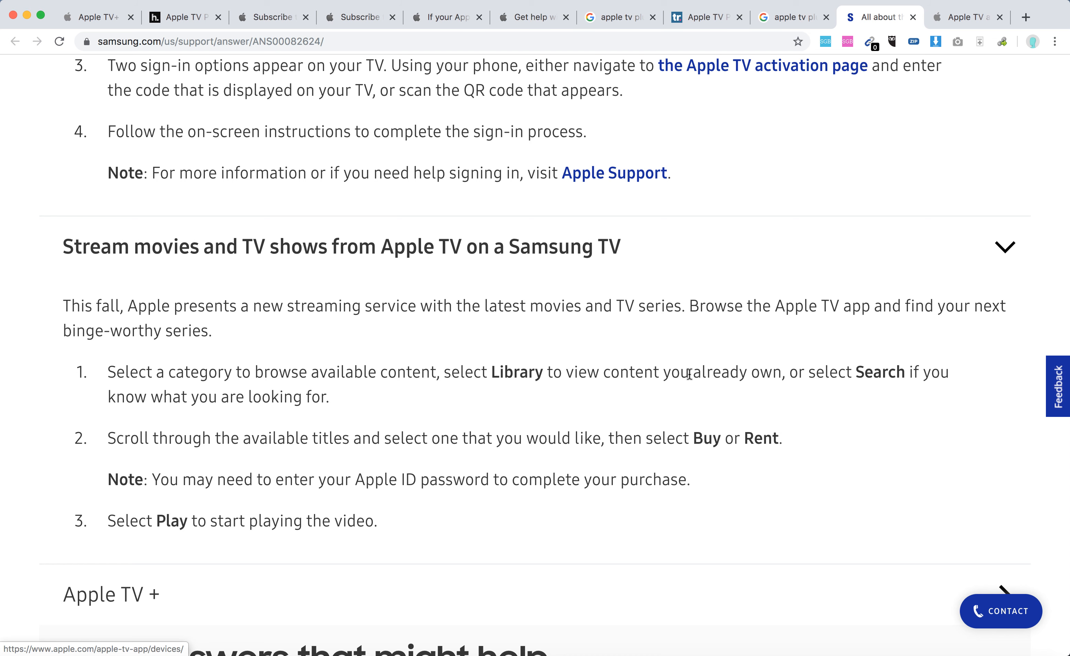
scroll(down, 3)
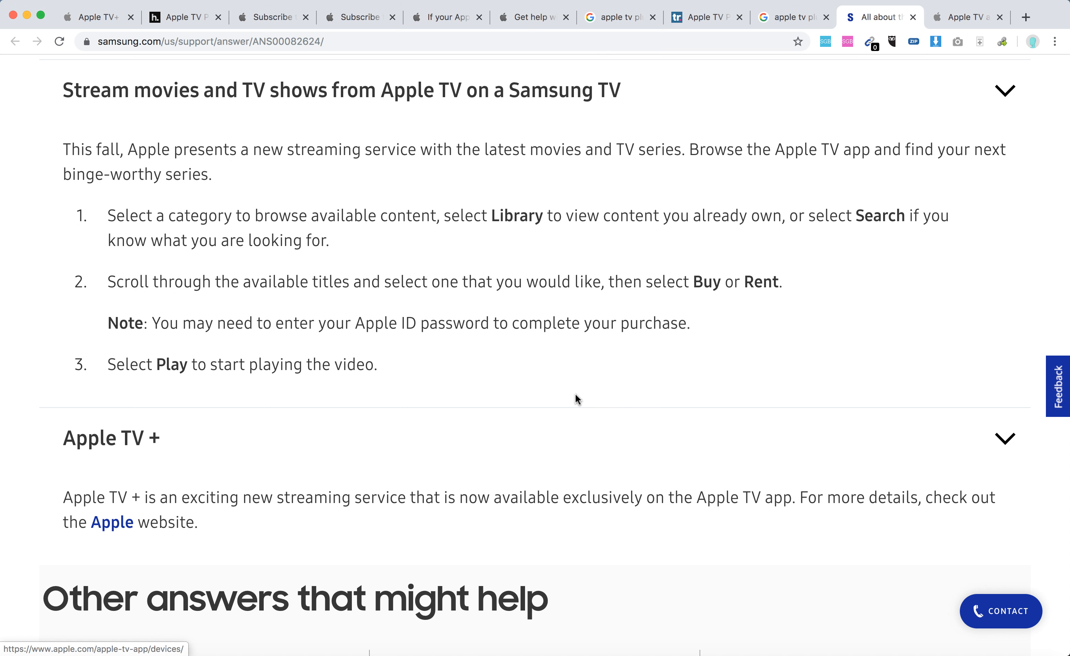
Scroll around the Apple TV+ answer at the bottom of the FAQ list
scroll(down, 3)
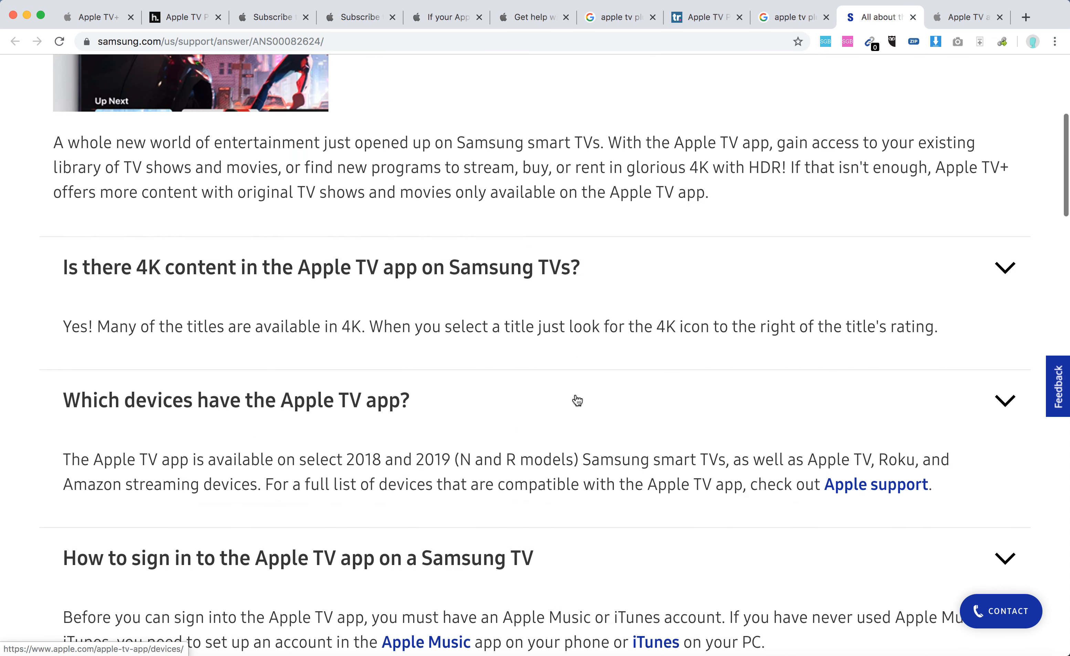
scroll(up, 3)
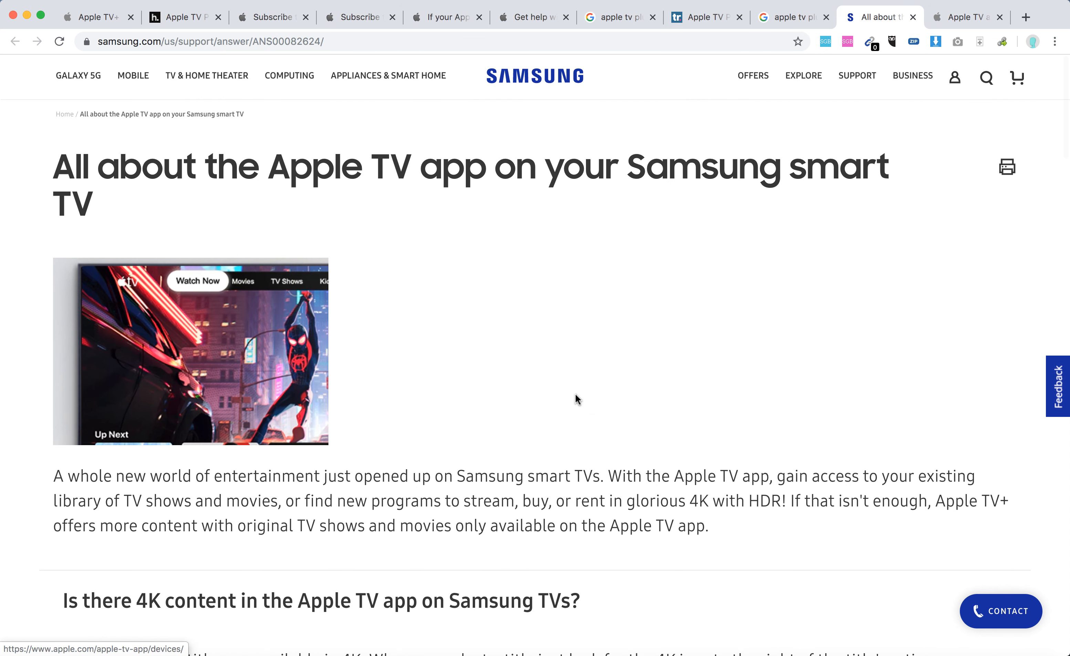
scroll(down, 3)
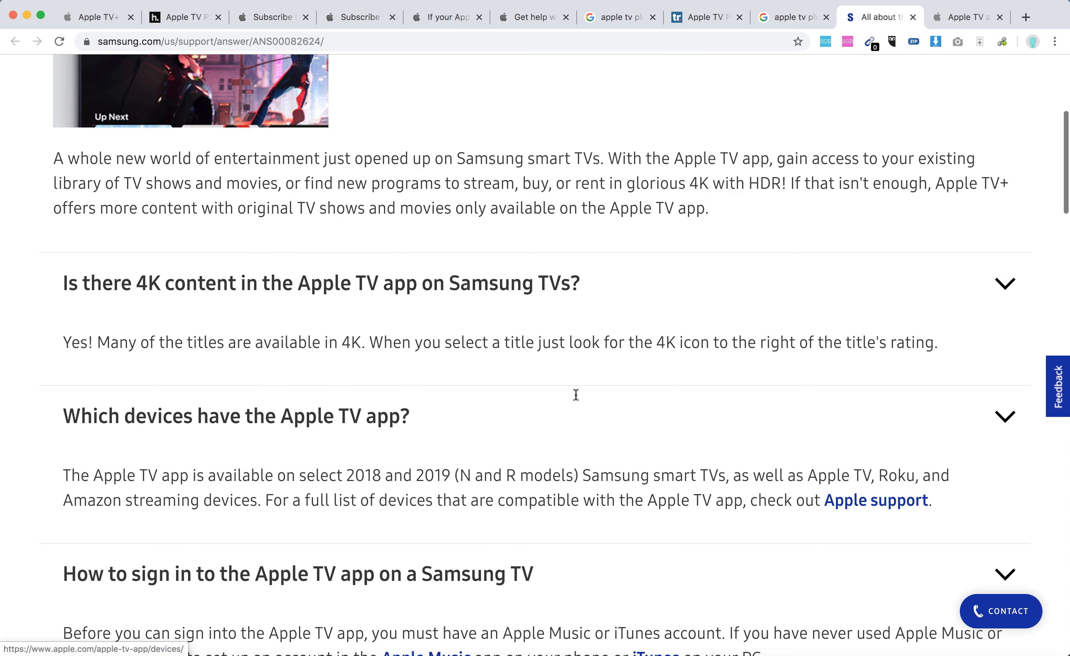